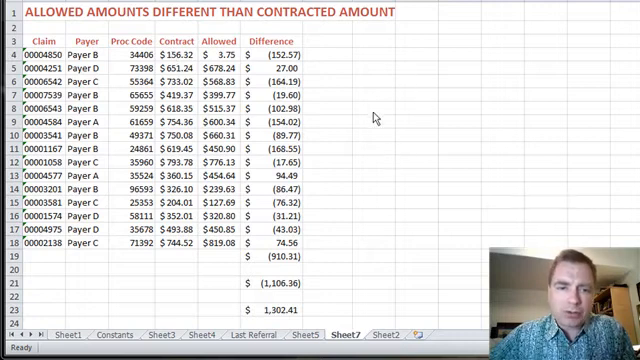
Enter =TRUNC(SUM(ABS(F4:F18))) beside the 1,302.41 total as an array formula returning 1296
click(410, 70)
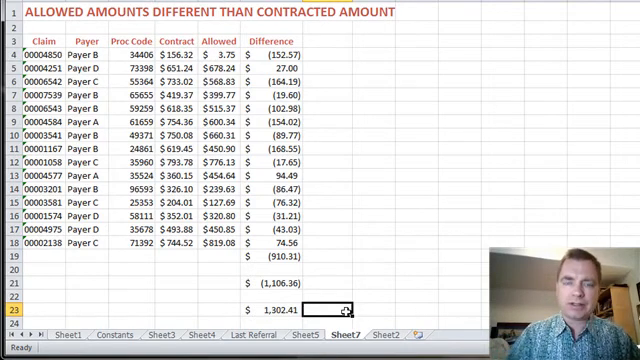
text(=s)
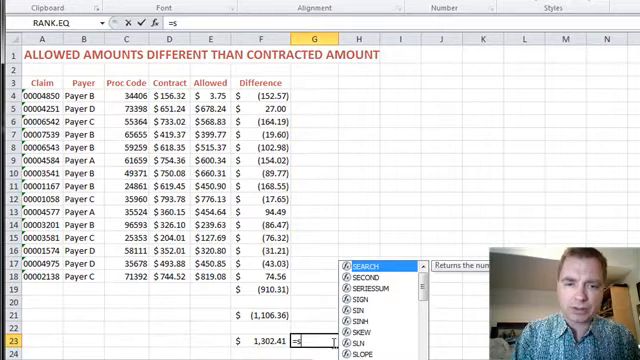
text(um(abs()
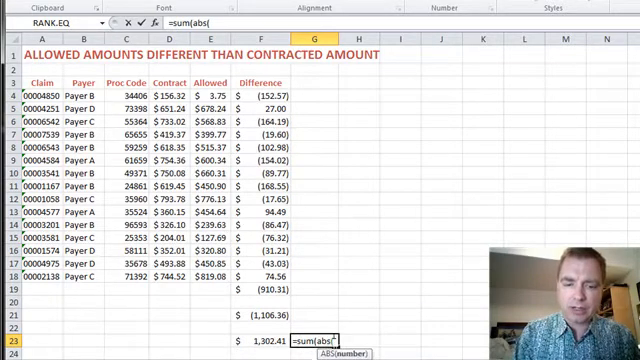
text(trunc)
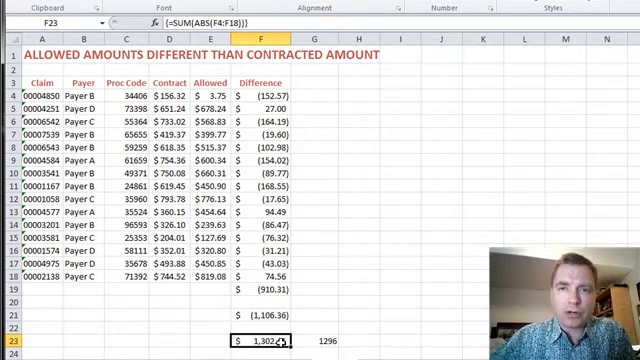
click(290, 341)
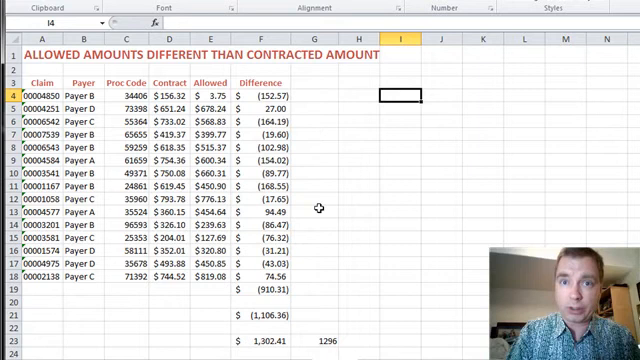
text(=s)
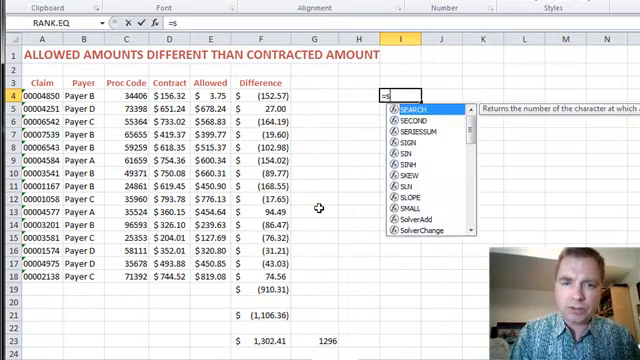
text(mall)
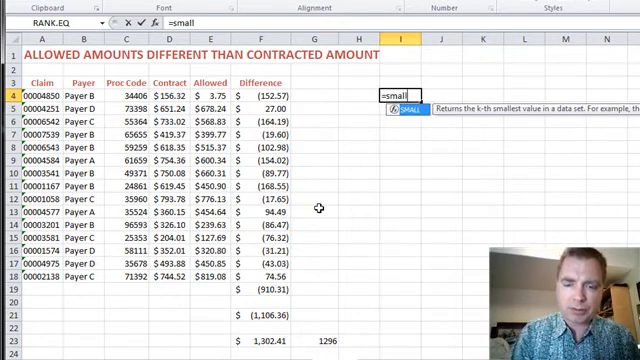
text(()
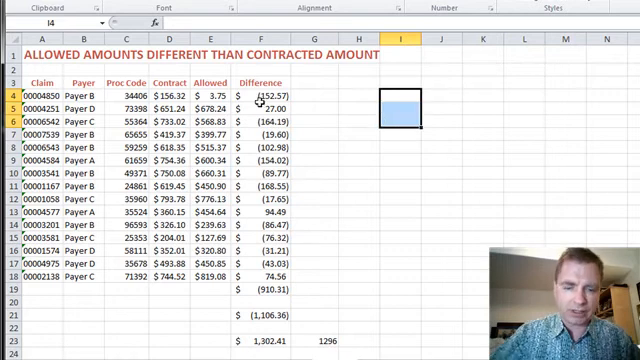
Type =SMALL($F$4:$F$18,{1;2;3 into I4:I6 to list the three smallest Difference values
text(=small($F$4:$F$18)
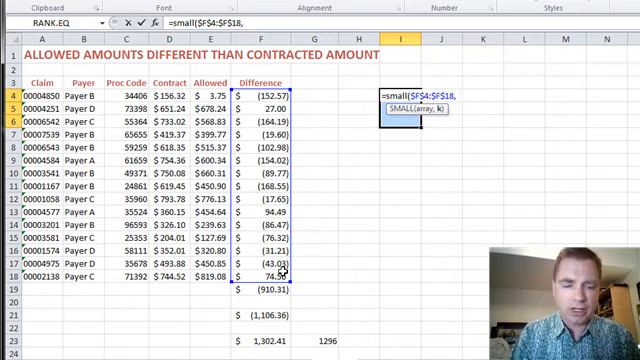
text(,)
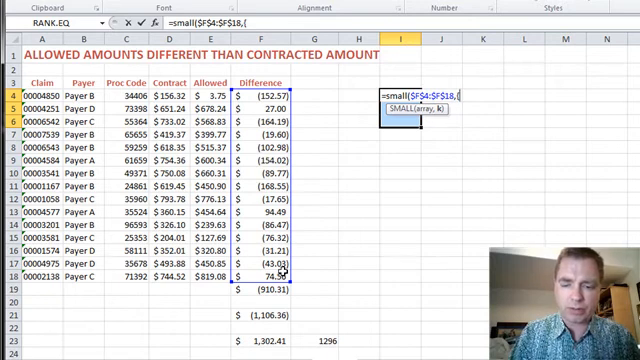
text(1;2;)
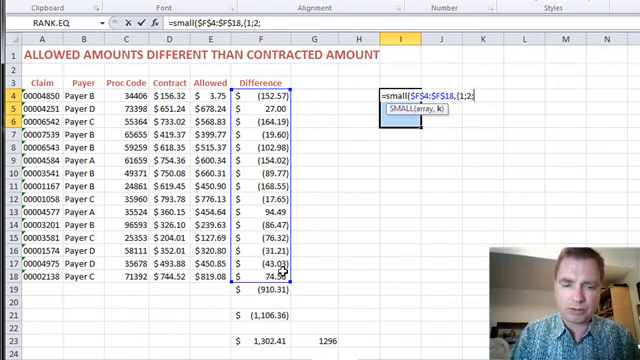
text(3})})
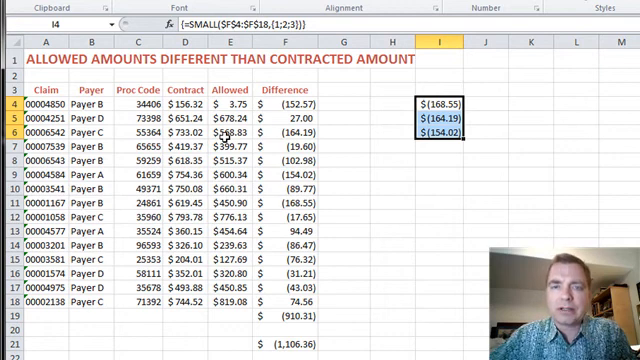
mouse_move(430, 75)
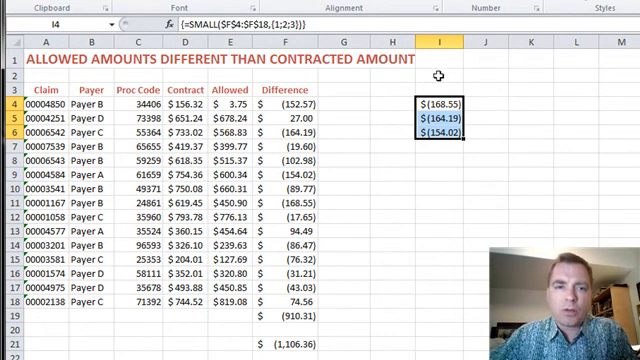